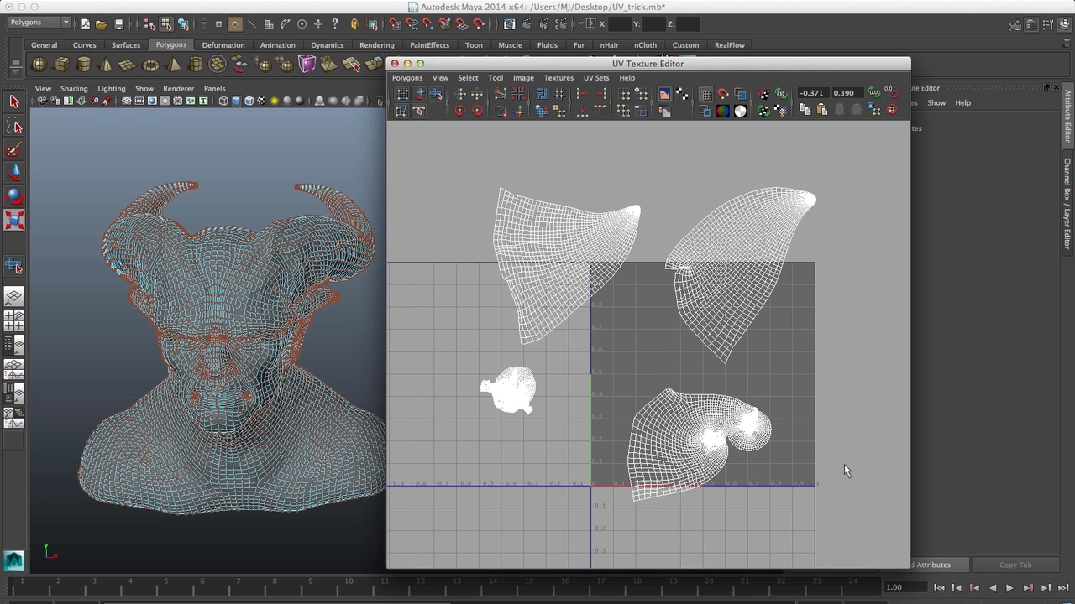
mouse_move(779, 416)
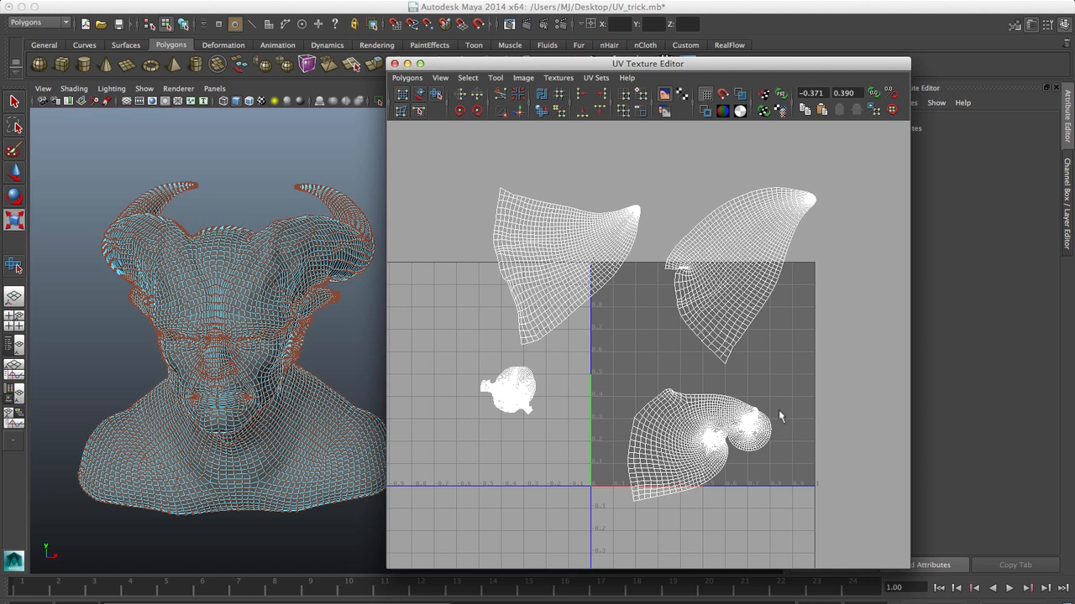
mouse_move(789, 485)
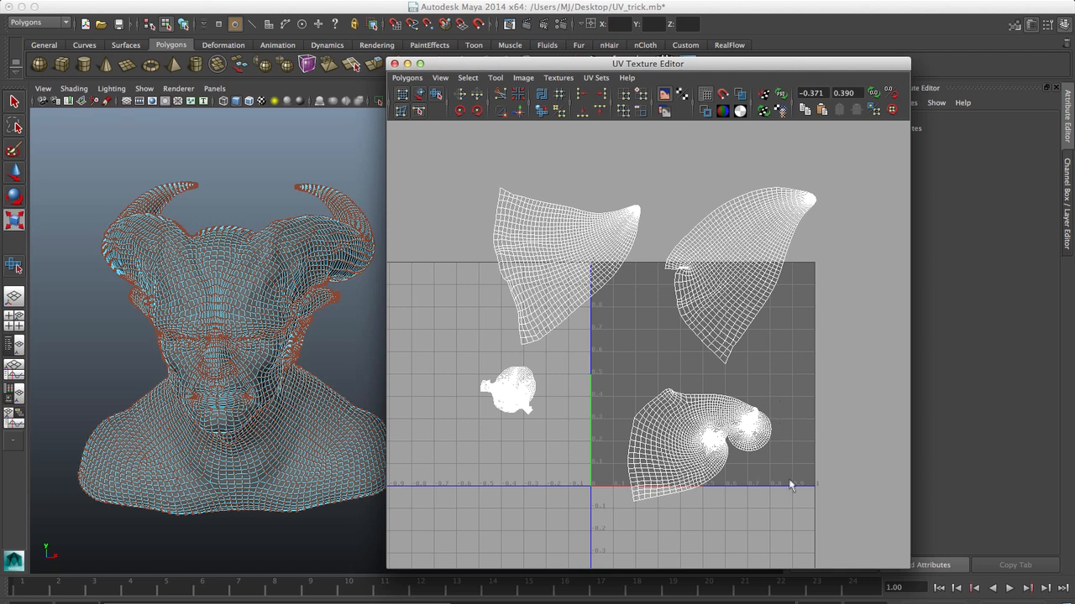
mouse_move(809, 521)
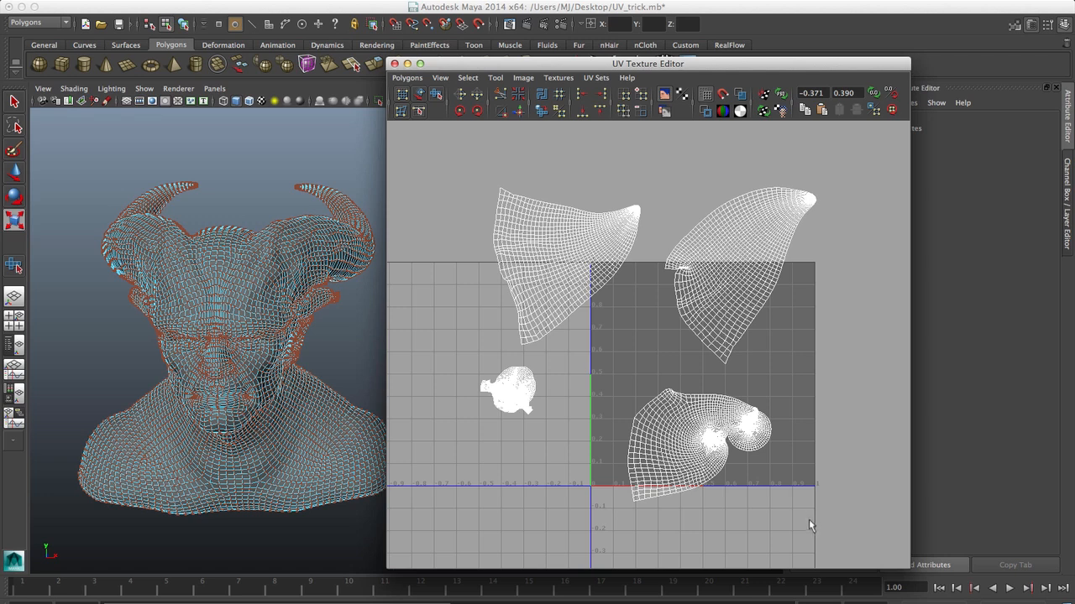
mouse_move(739, 415)
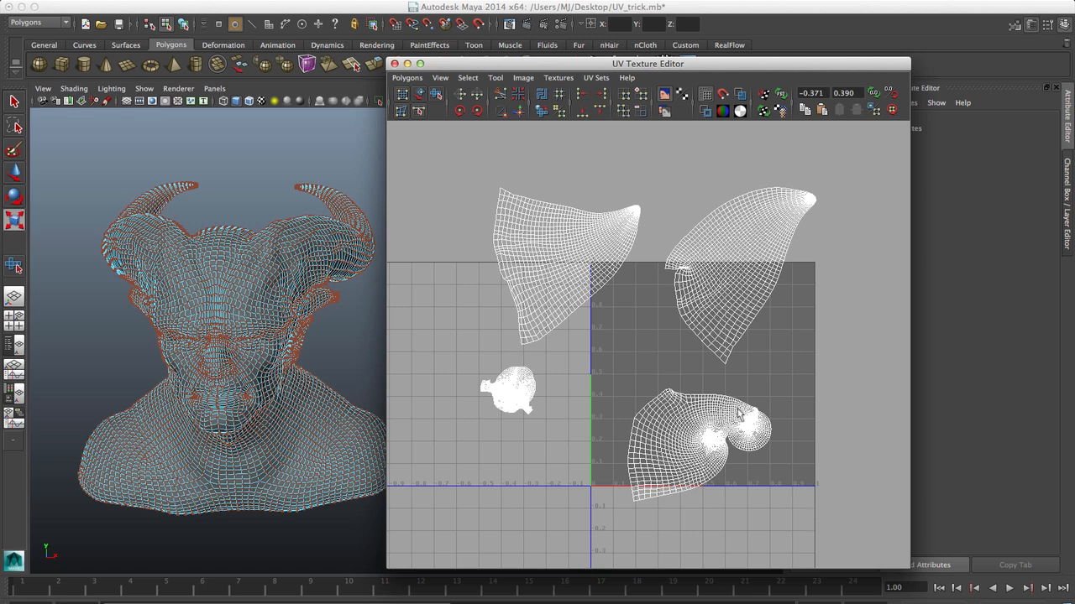
mouse_move(759, 460)
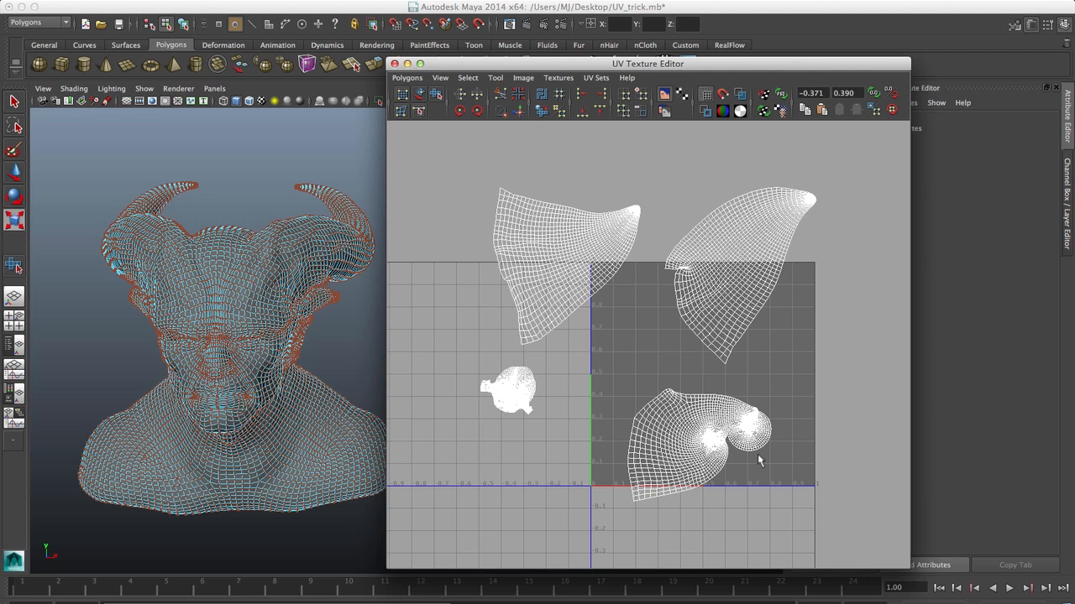
mouse_move(782, 504)
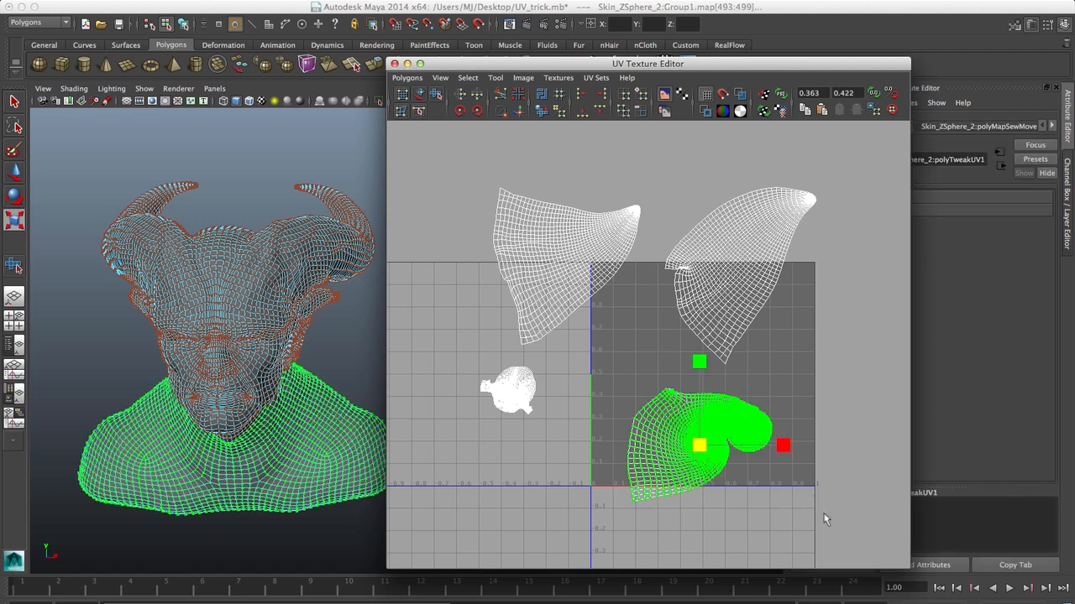
mouse_move(577, 365)
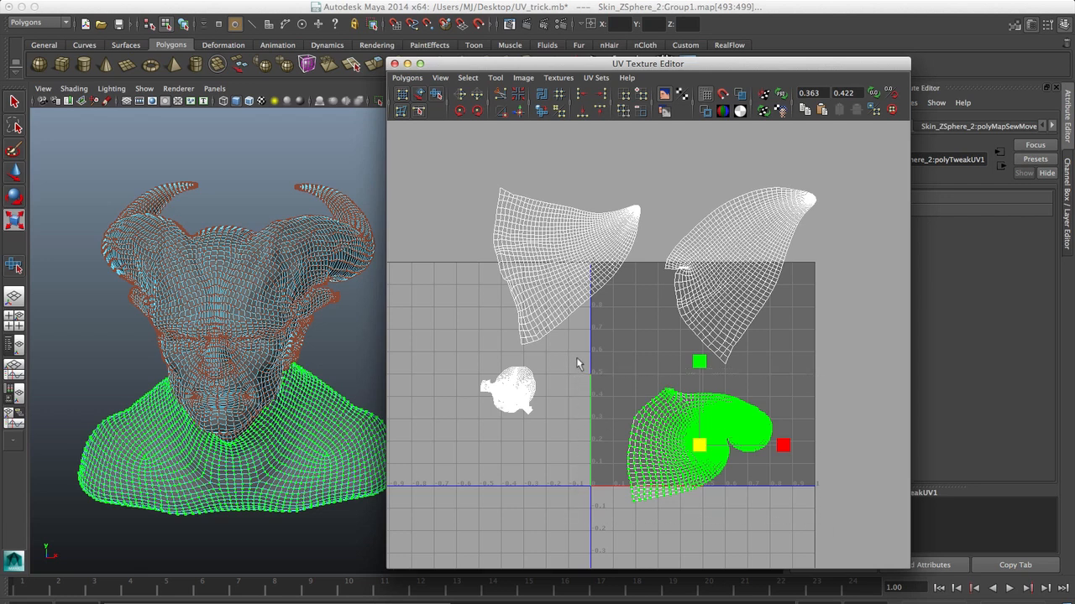
mouse_move(618, 94)
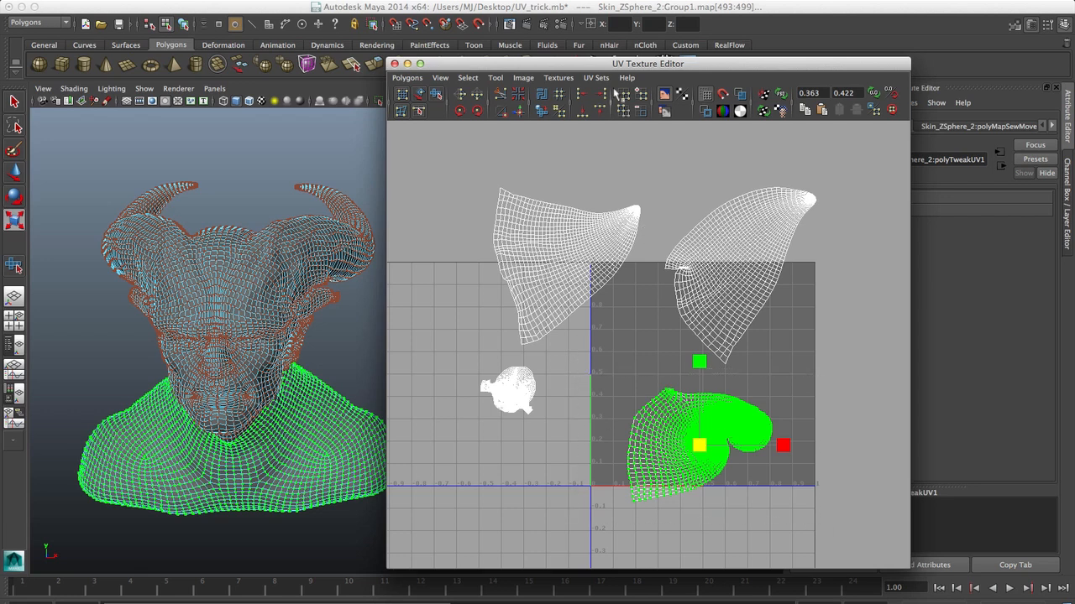
mouse_move(490, 145)
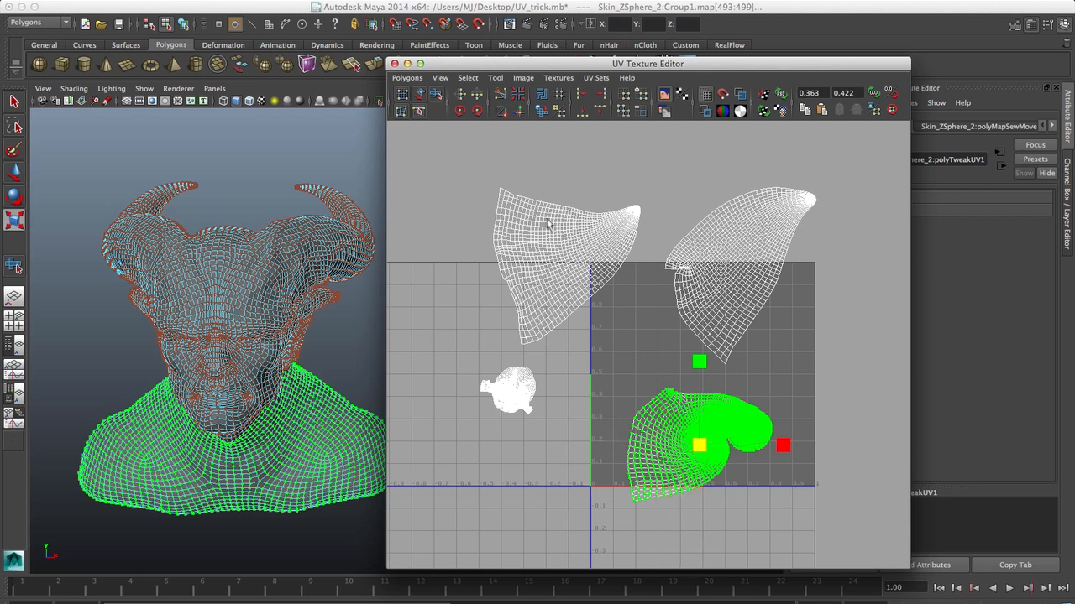
mouse_move(437, 94)
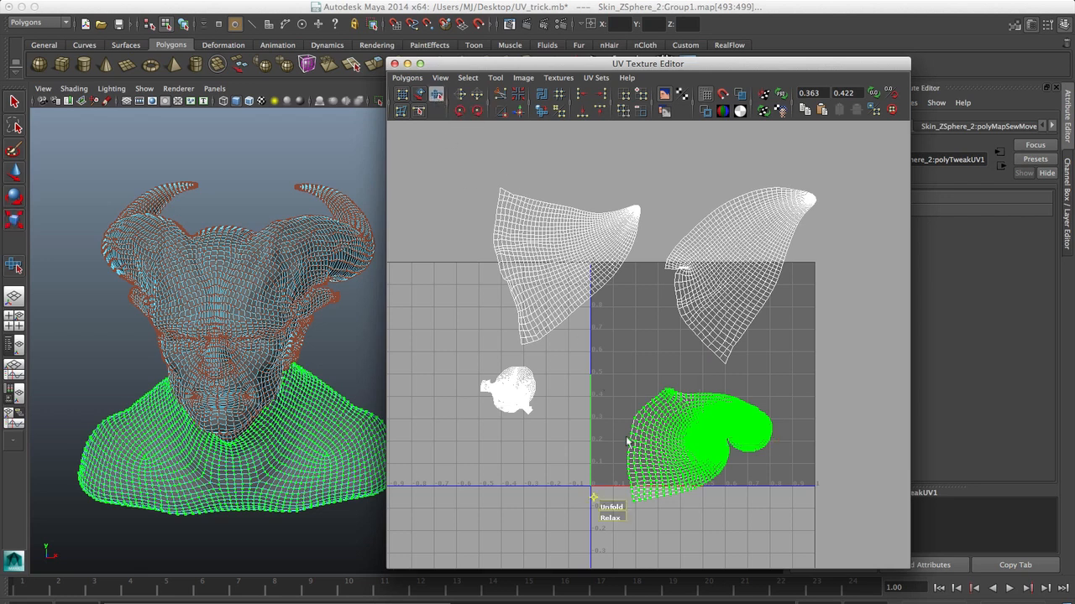
mouse_move(618, 503)
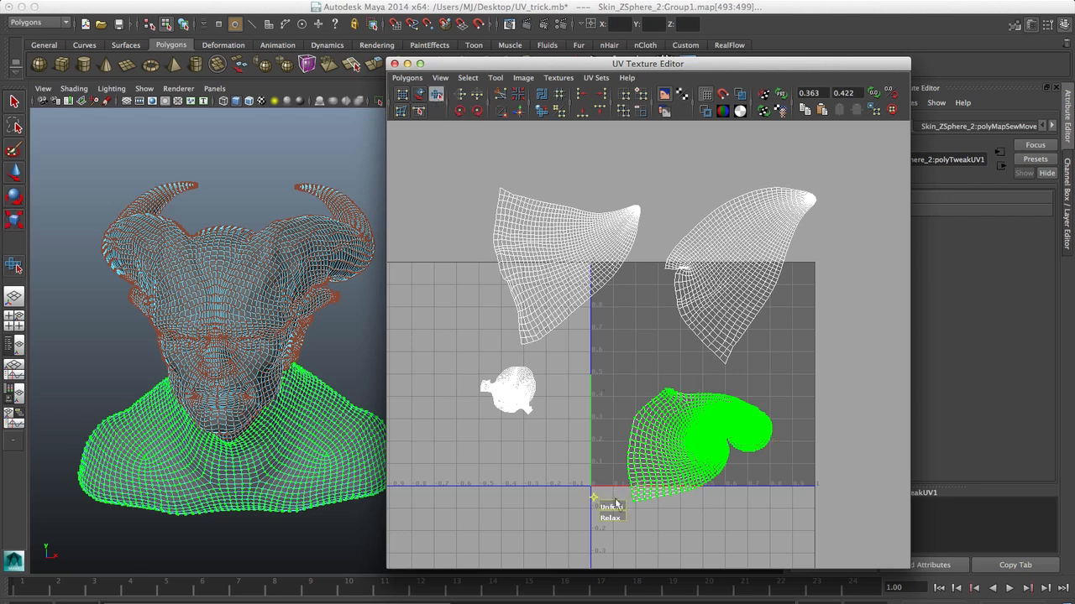
mouse_move(621, 517)
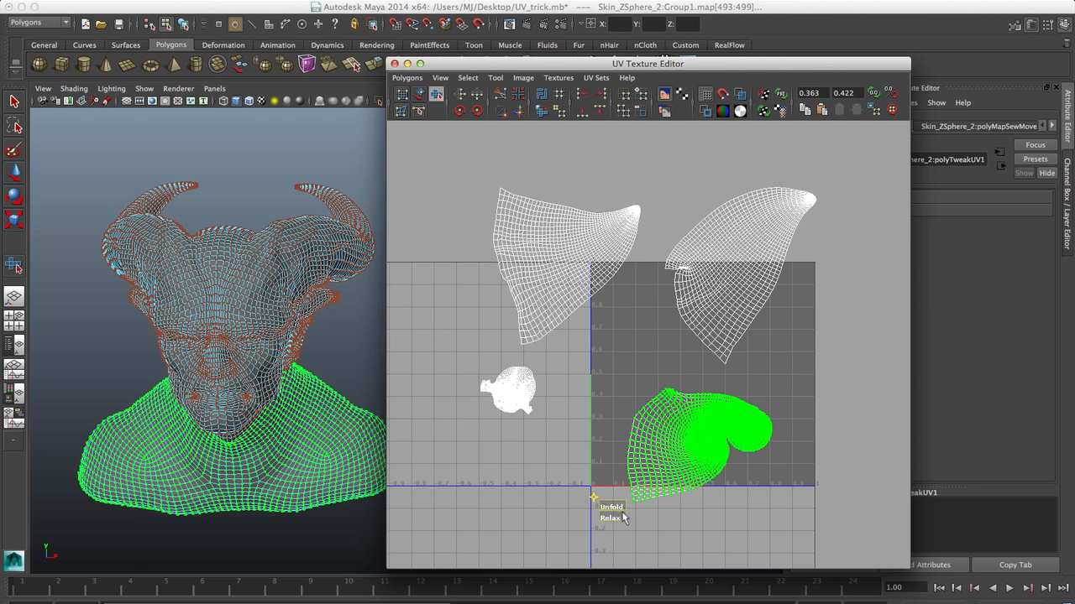
mouse_move(623, 517)
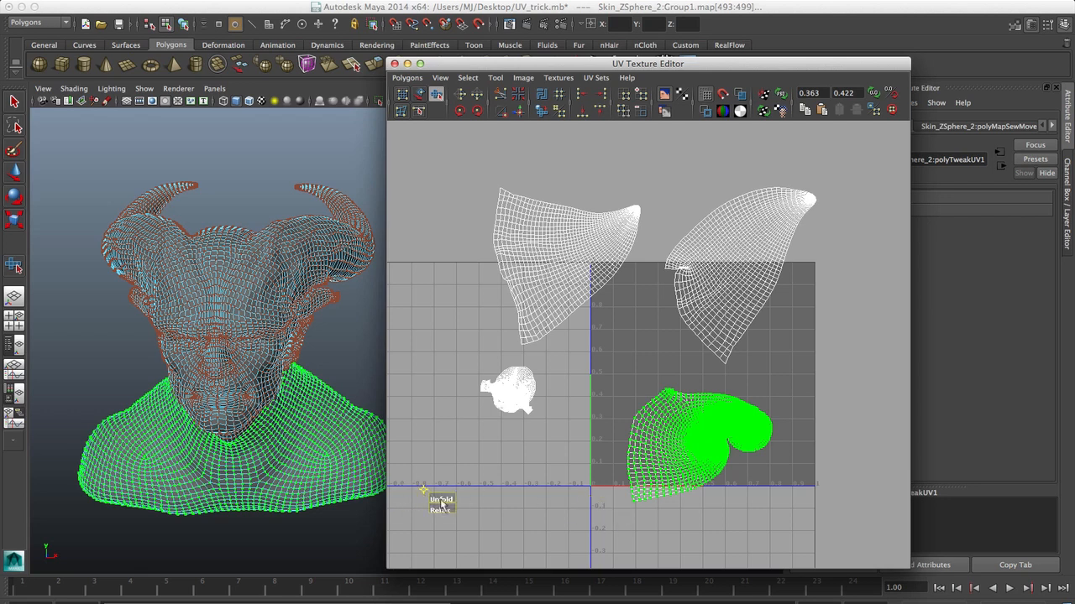
Step: Drag the Smooth UV Tool's Unfold handle to flatten the enlarged neck shell
left_click(424, 491)
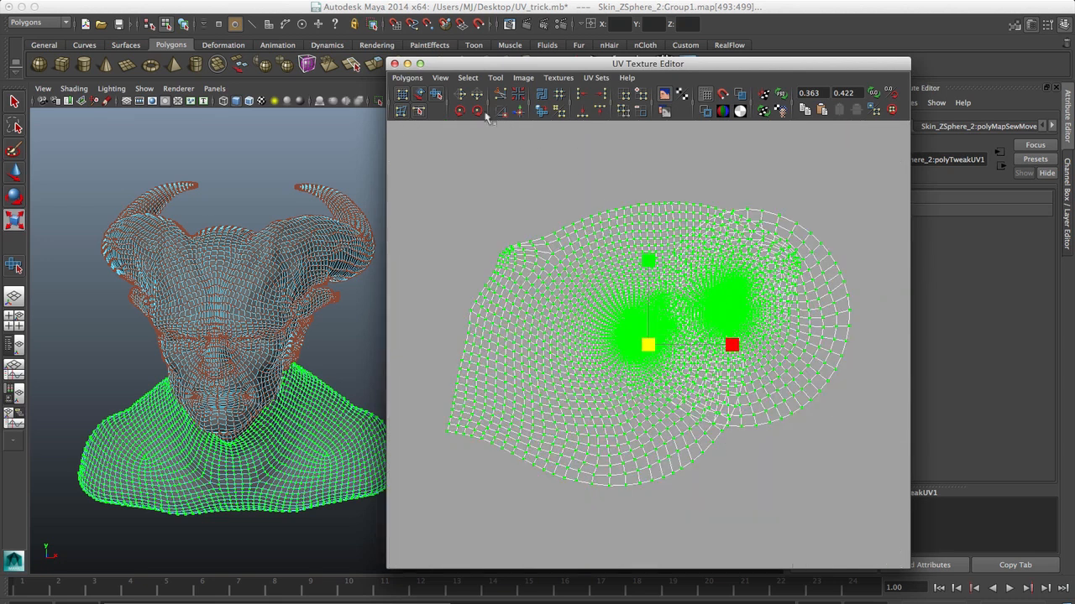
mouse_move(437, 94)
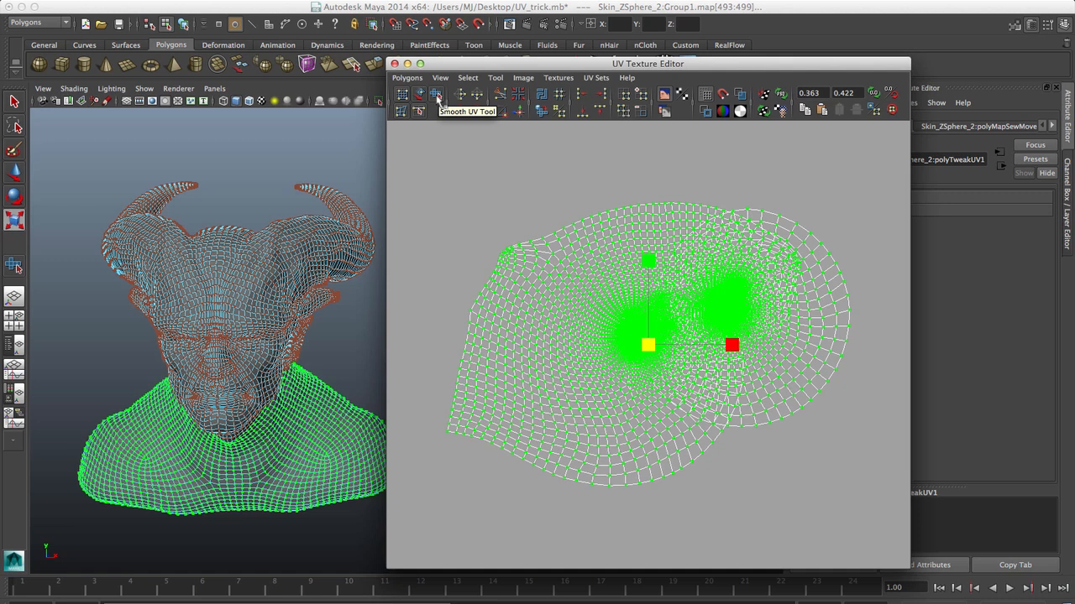
mouse_move(440, 111)
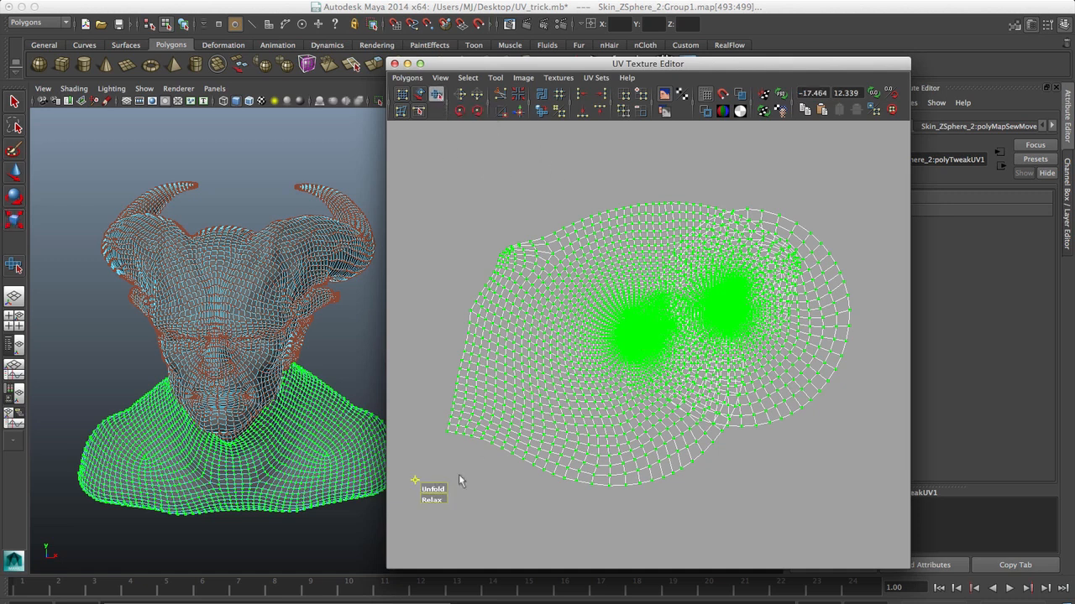
Step: Unfold the neck shell four more steps so its UVs spread more evenly
left_click(431, 490)
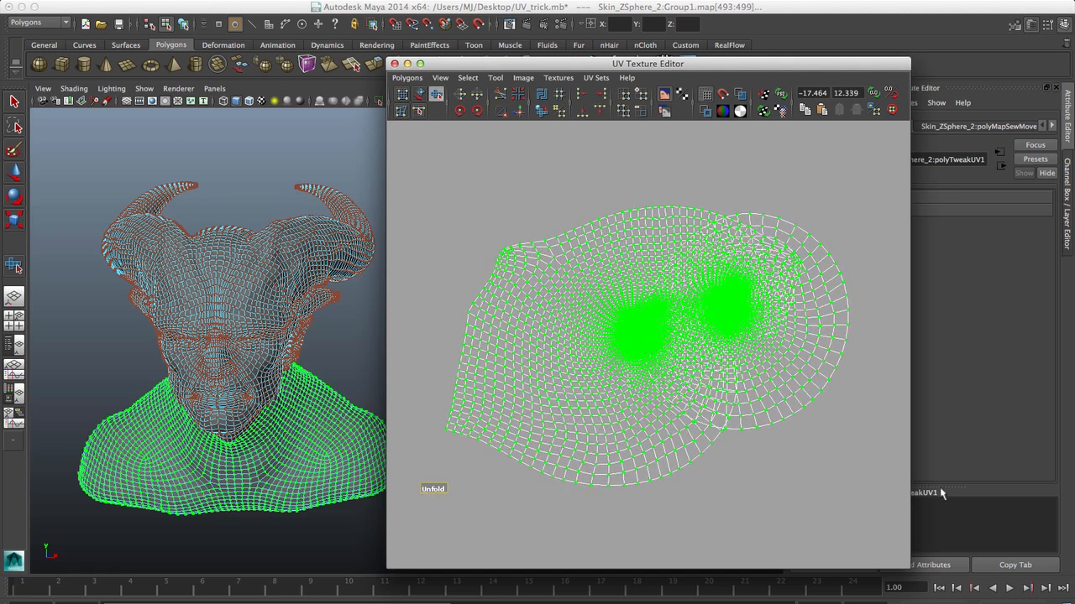
left_click(433, 489)
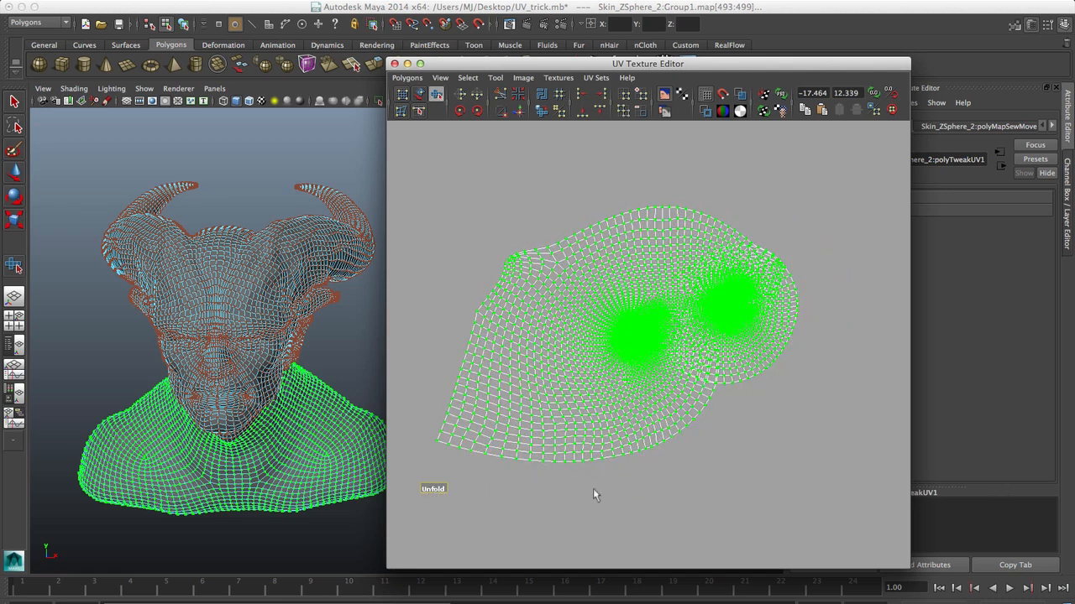
left_click(433, 490)
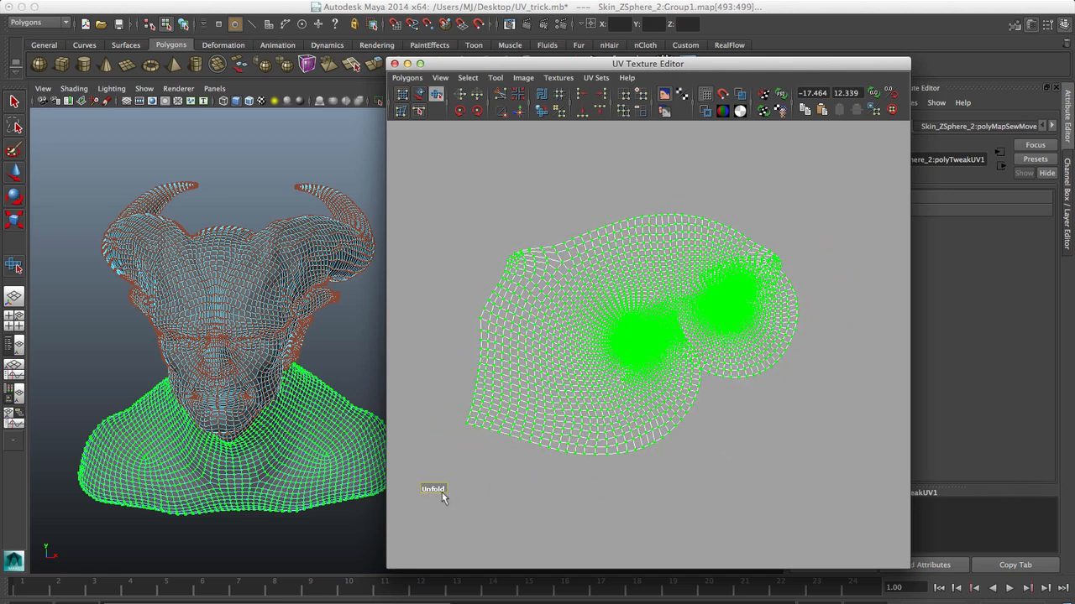
left_click(433, 488)
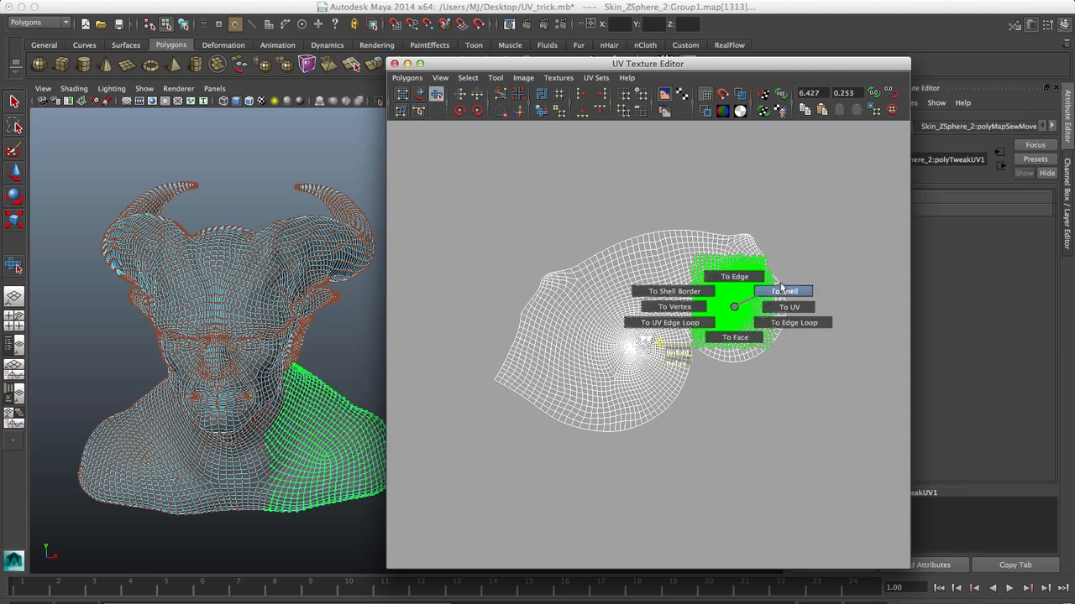
Step: Move the neck shell down into the 0–1 UV grid and convert the selection To Shell
left_click(783, 292)
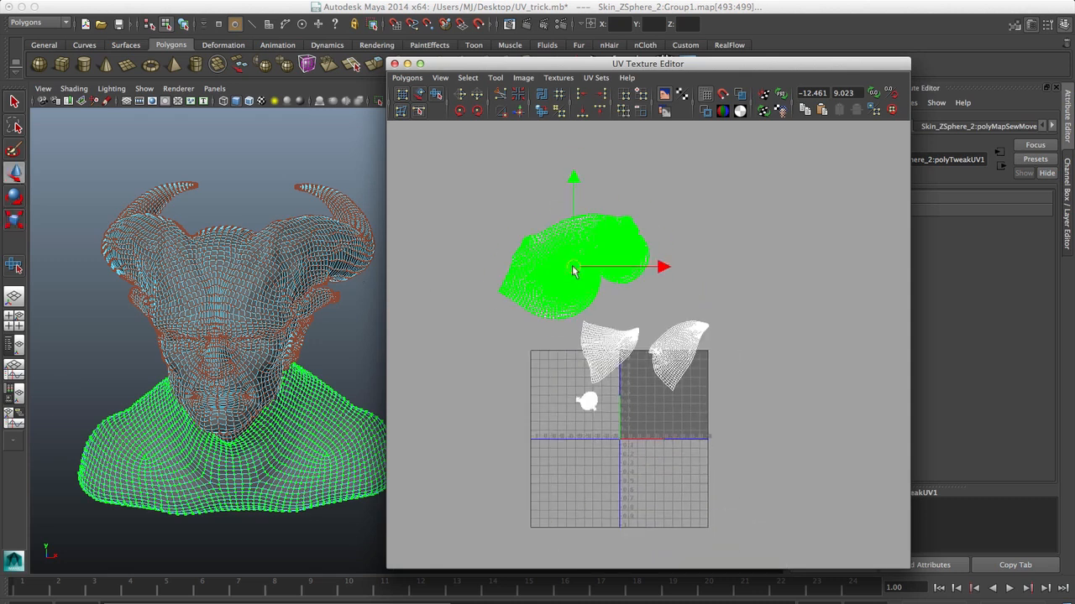
left_click_drag(574, 267, 719, 400)
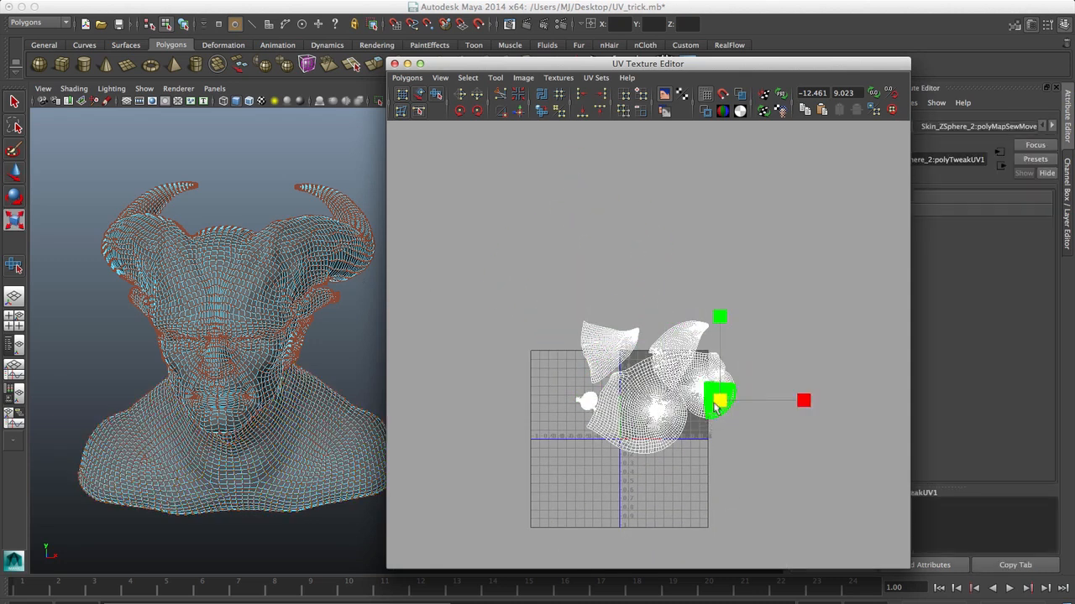
right_click(719, 401)
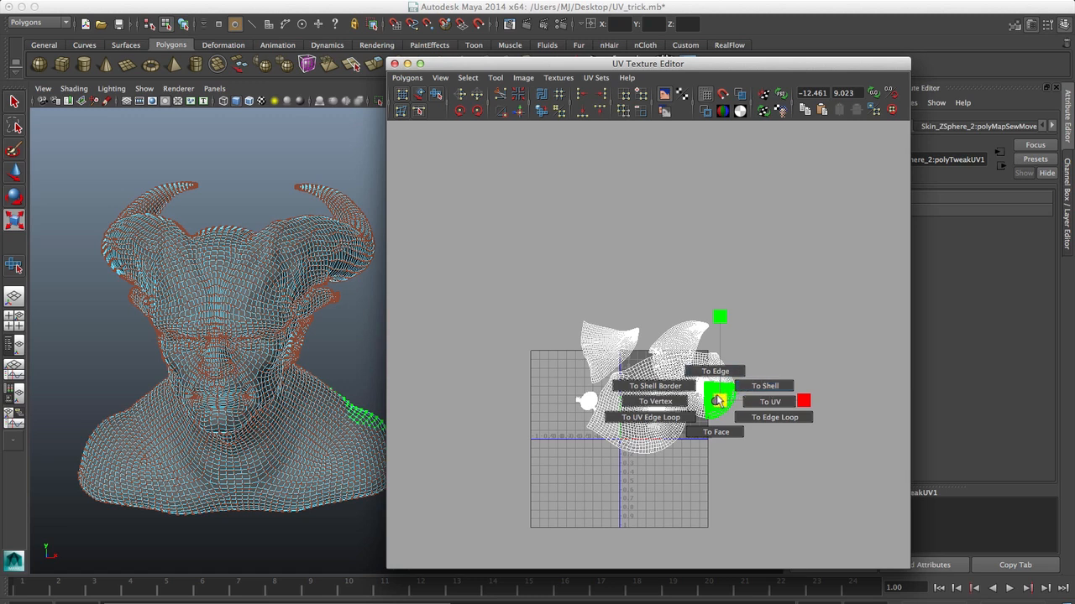
left_click(769, 401)
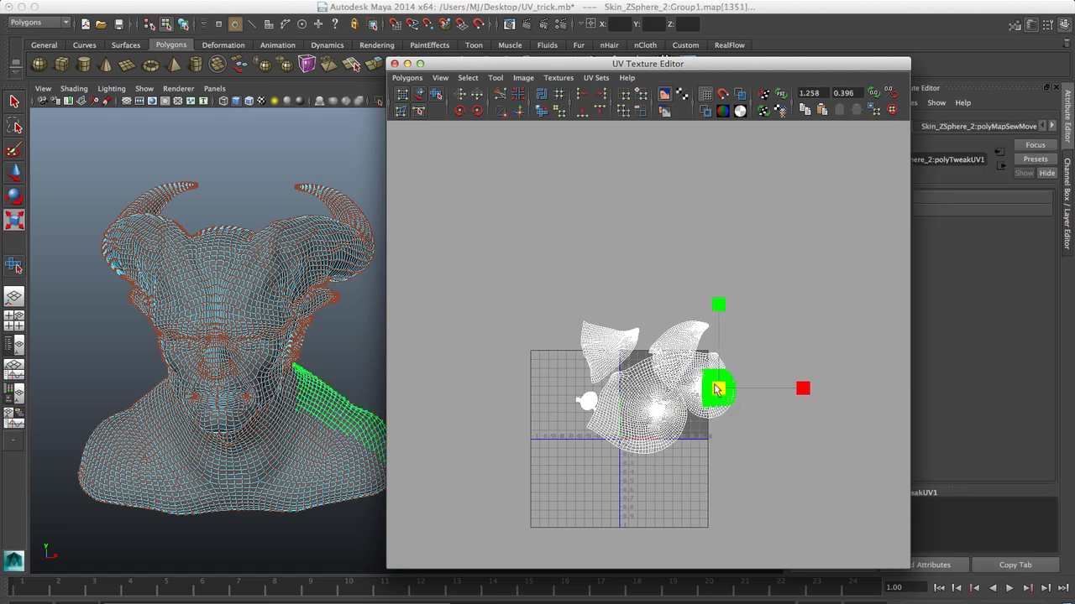
Step: Select the entire neck shell again so it is ready for scaling
right_click(713, 388)
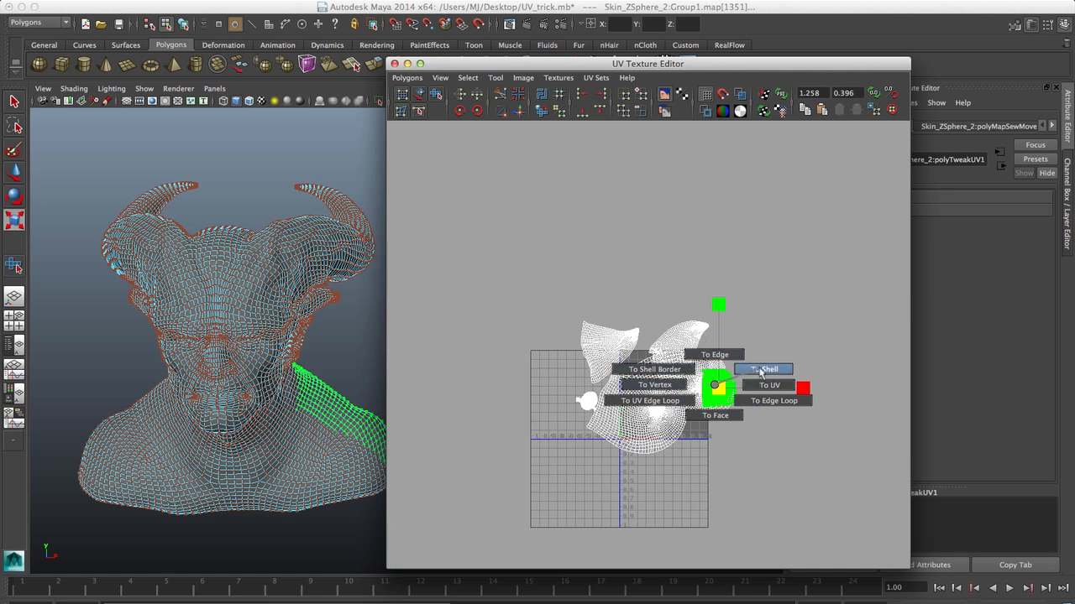
left_click(764, 369)
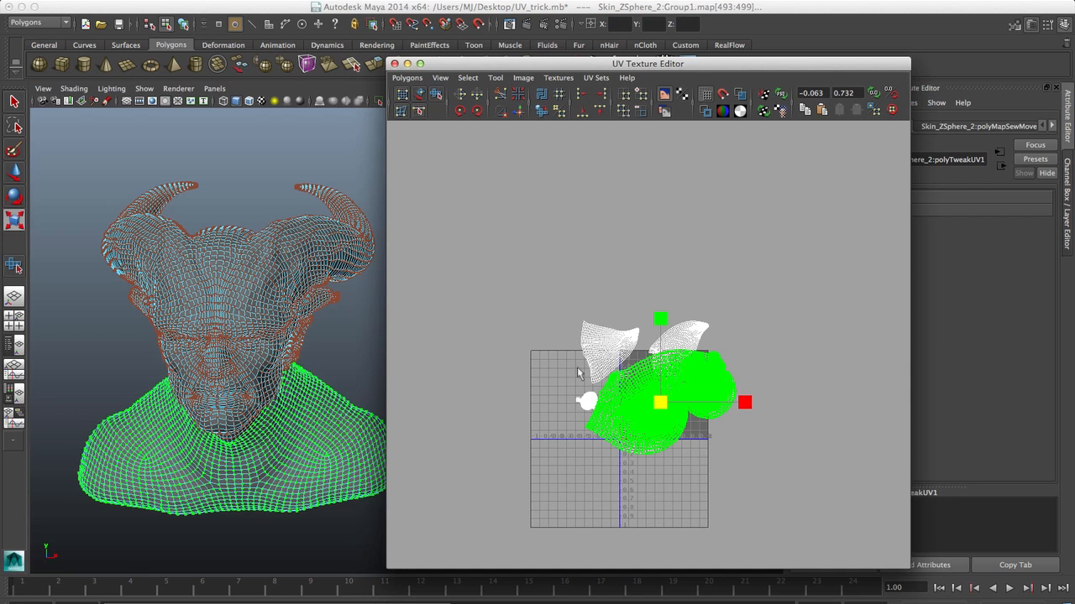
mouse_move(737, 394)
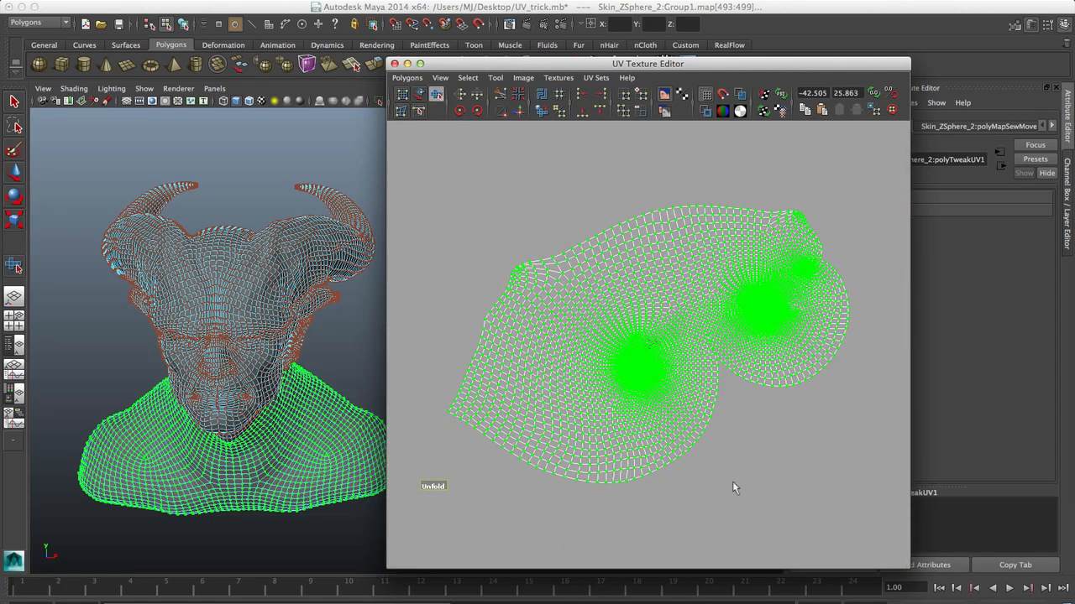
Step: Run three more Unfold passes on the scaled-up neck shell to flatten it
left_click(433, 487)
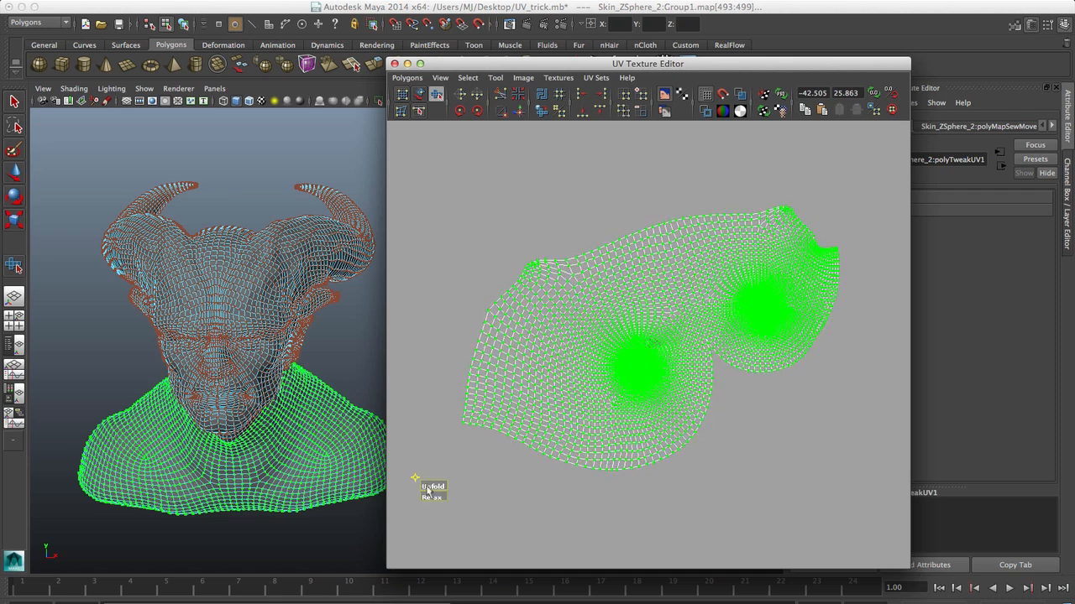
left_click(431, 487)
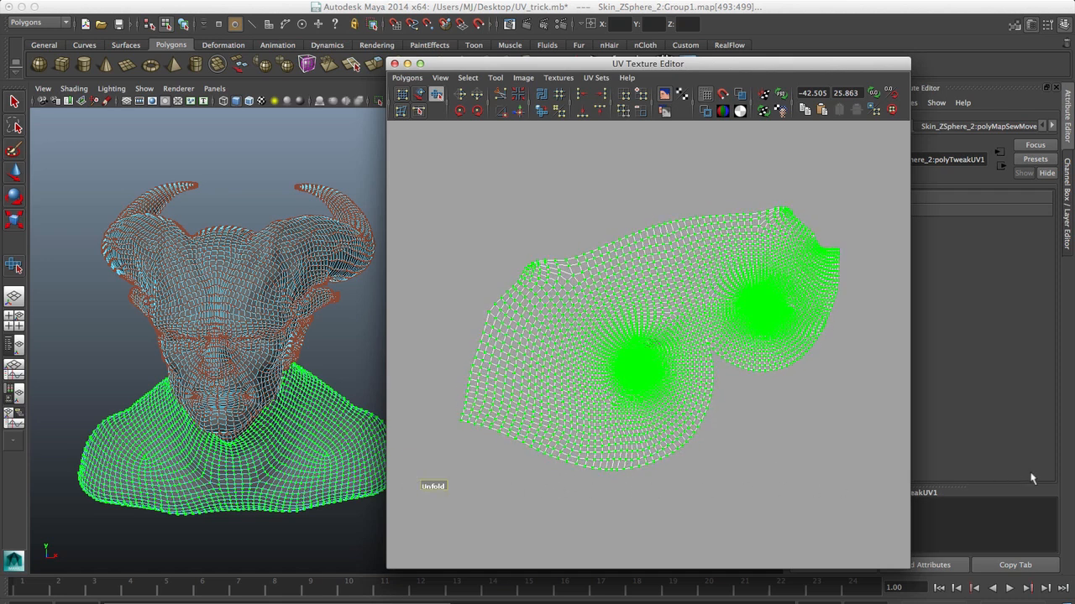
left_click(433, 487)
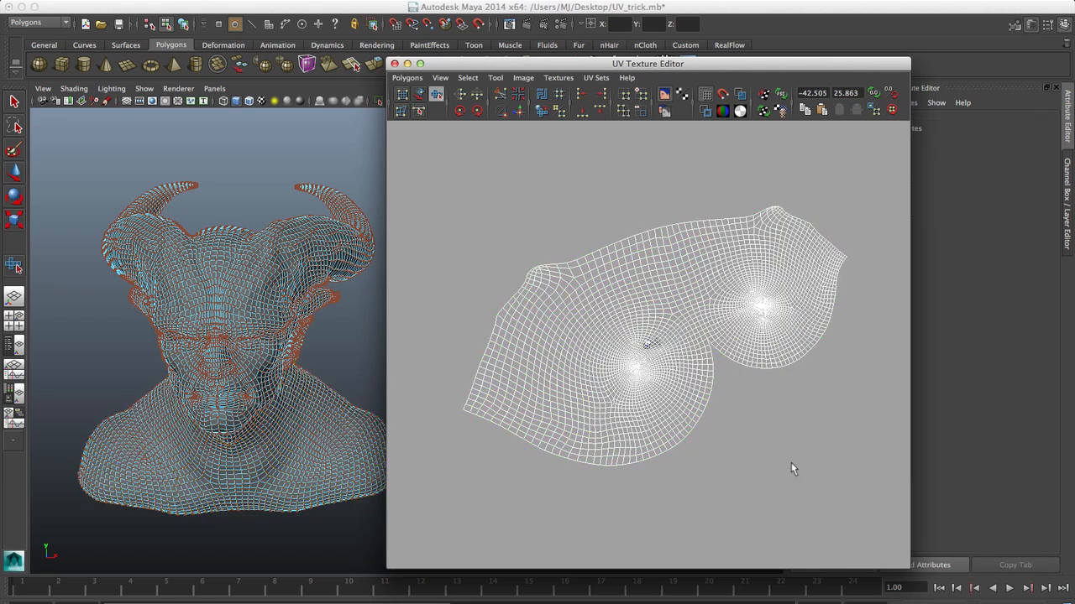
mouse_move(531, 294)
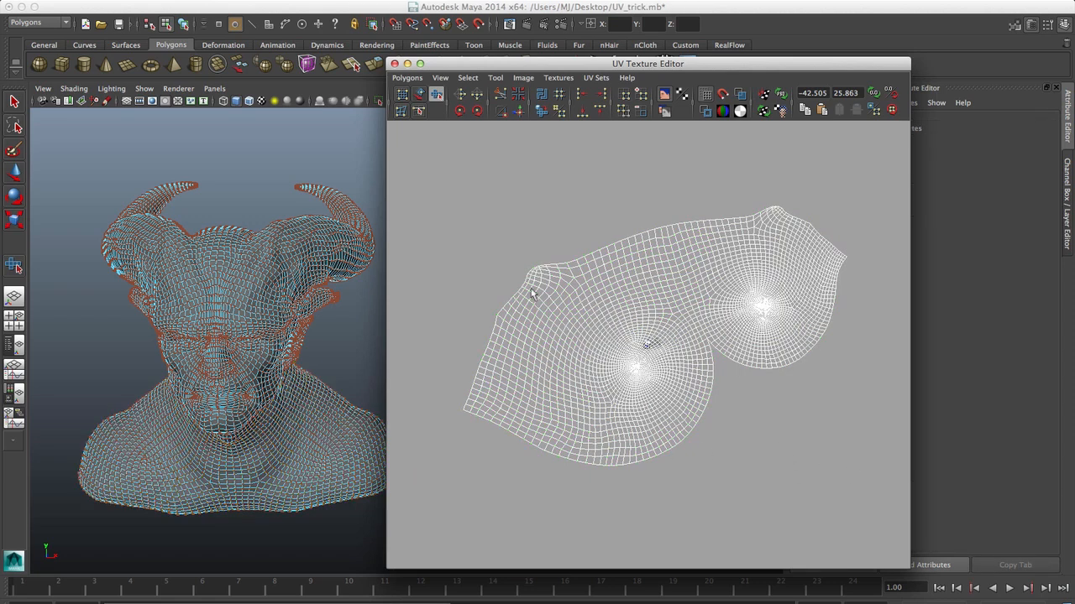
mouse_move(746, 319)
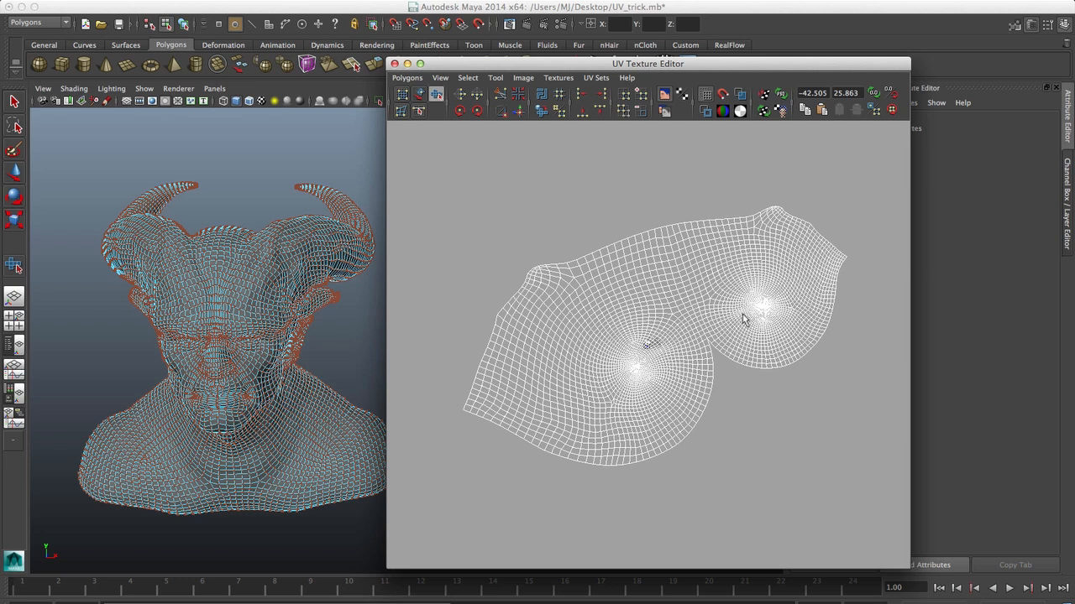
mouse_move(798, 237)
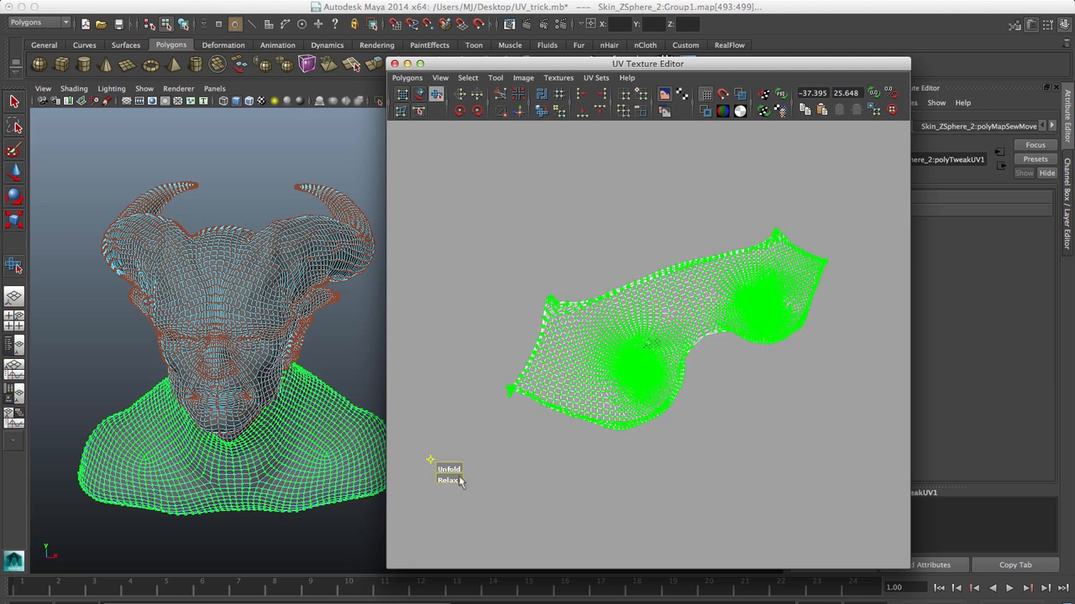
Step: Unfold the reselected neck shell once more into a fuller, rounder layout
left_click(448, 480)
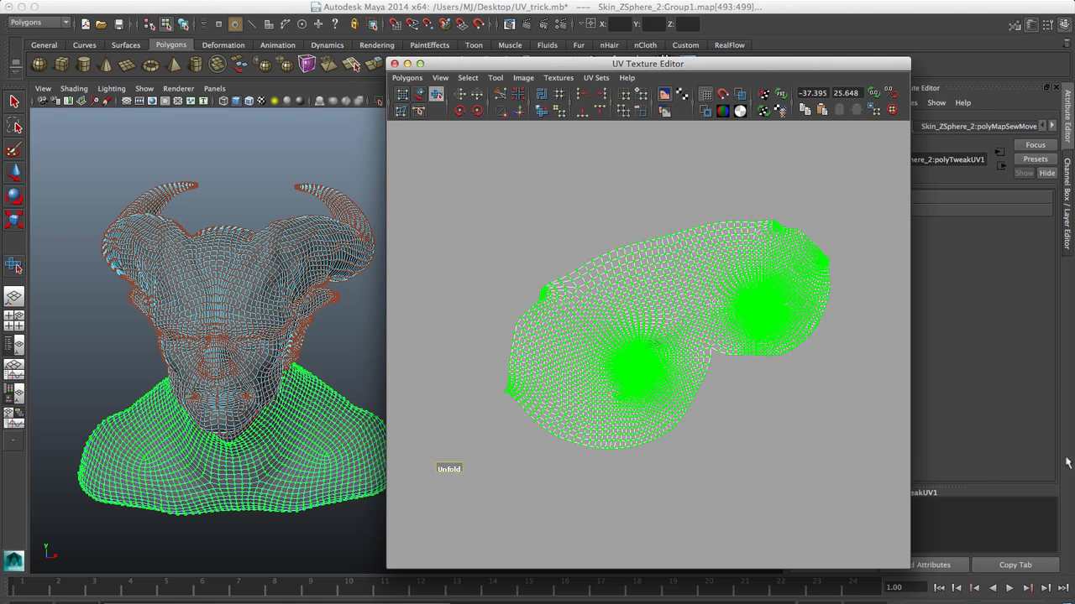